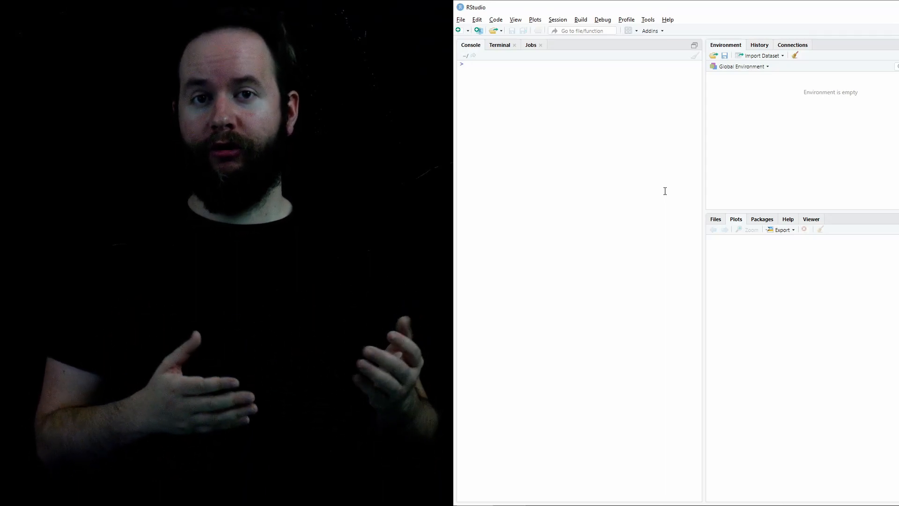
Create a new blank R script via File > New File > R Script.
click(461, 19)
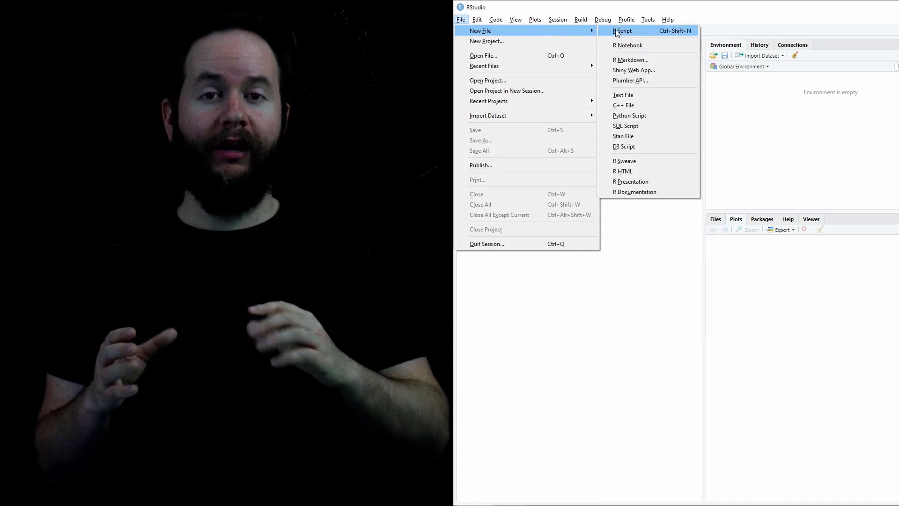
click(622, 30)
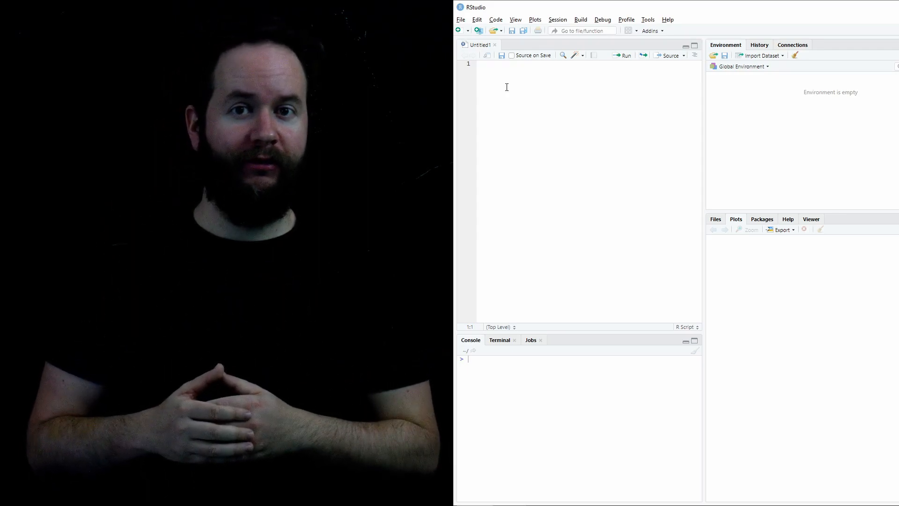
Run 3+7 and 12*4 from the script so the console returns 10 and 48.
text(3+7)
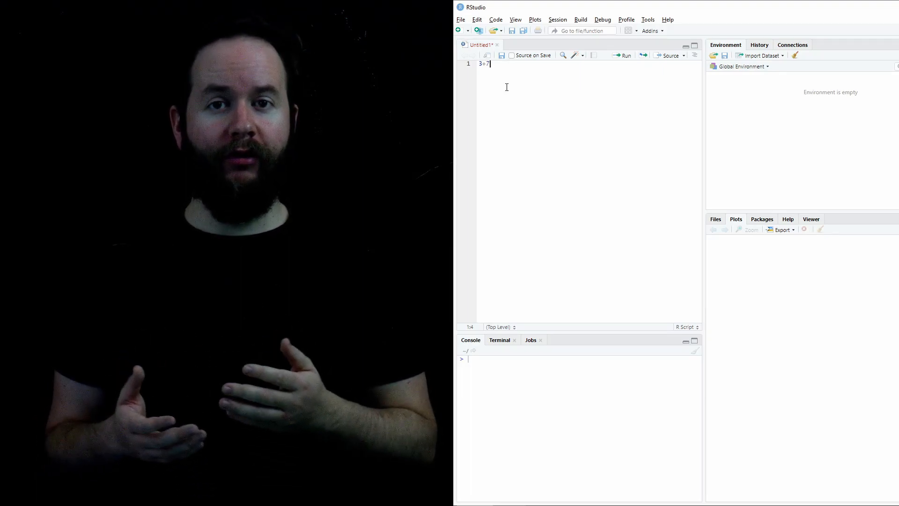
mouse_move(629, 62)
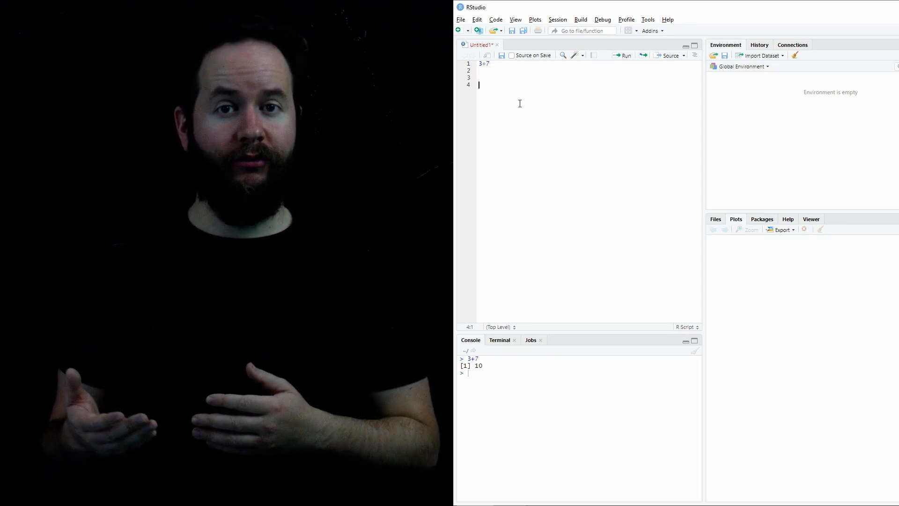
text(12*4)
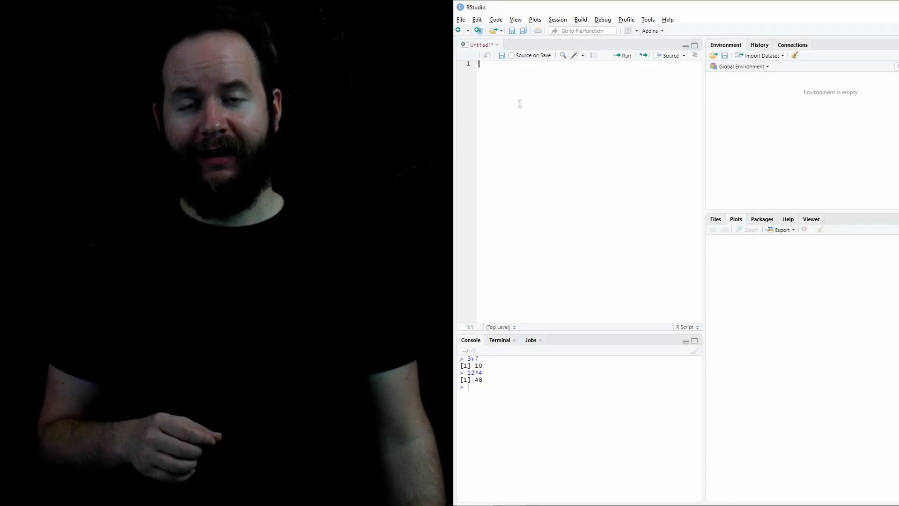
Write install.packages("ggplot2") using autocomplete and run it.
text(inst)
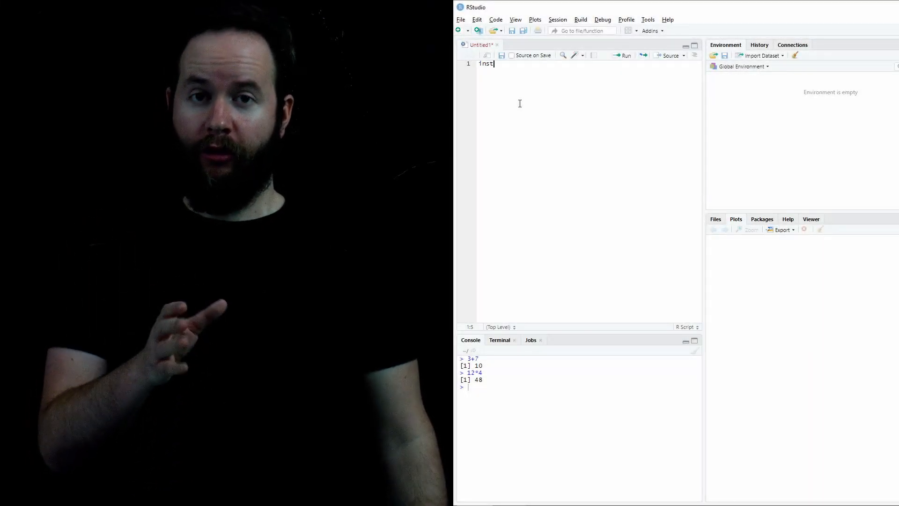
text(all)
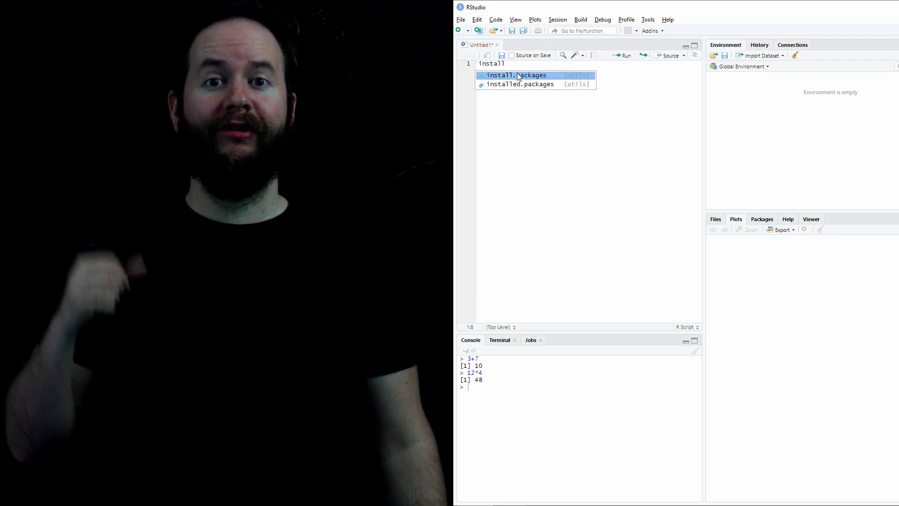
click(517, 75)
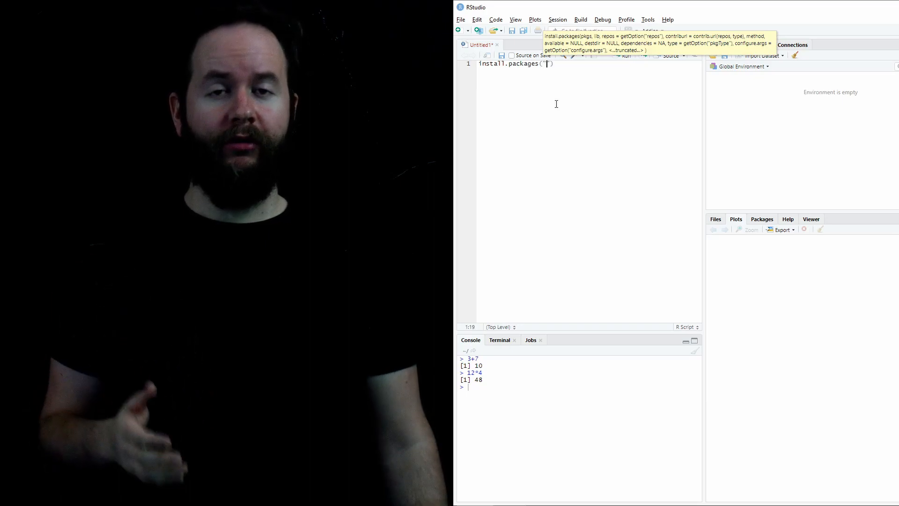
text(ggplot2)
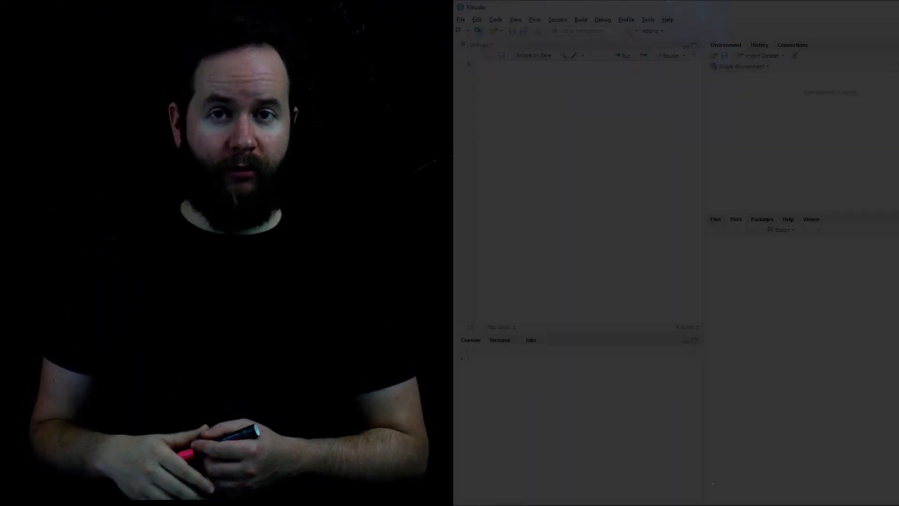
Load dplyr and ggplot2 with library() calls, each followed by an explanatory # comment, and run them.
text(library()
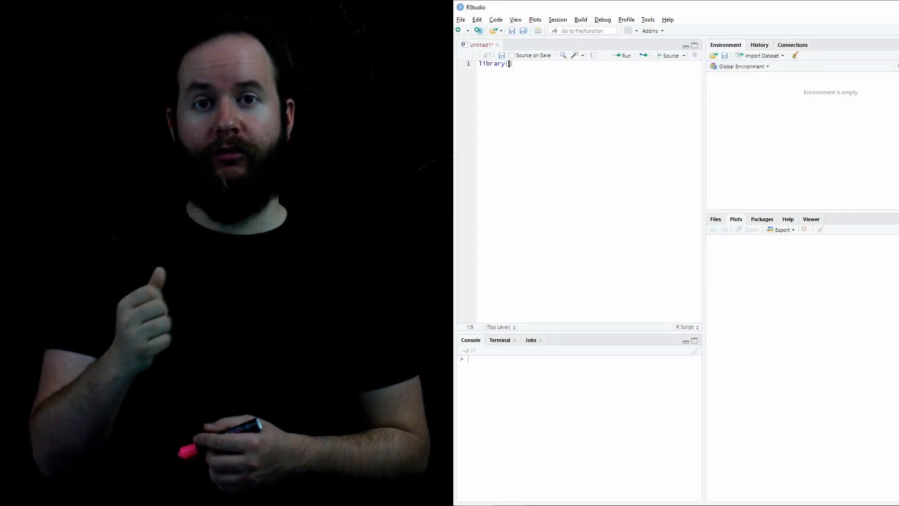
text(dplyr)
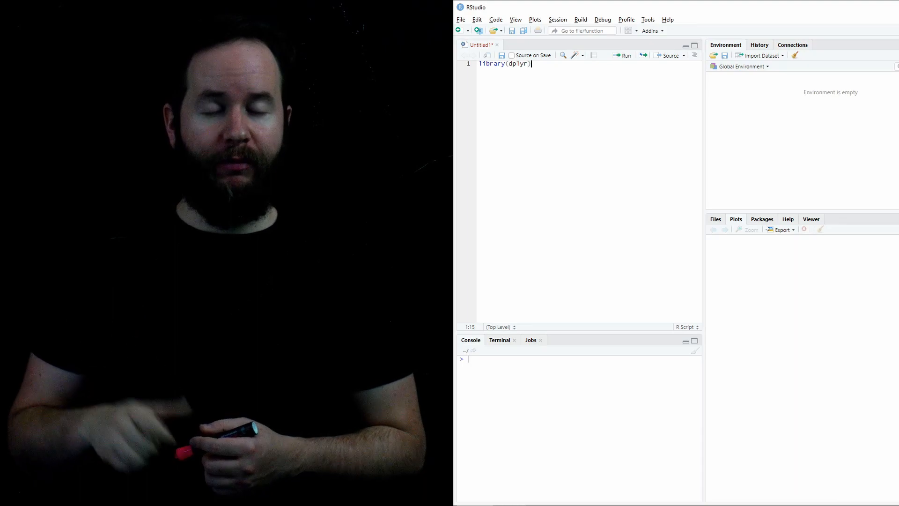
text(#Allows us to use %>% command)
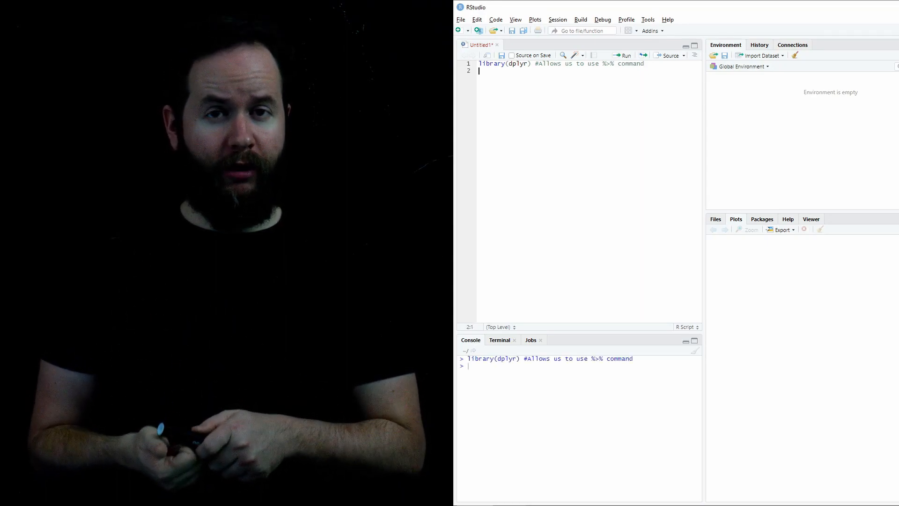
text(li)
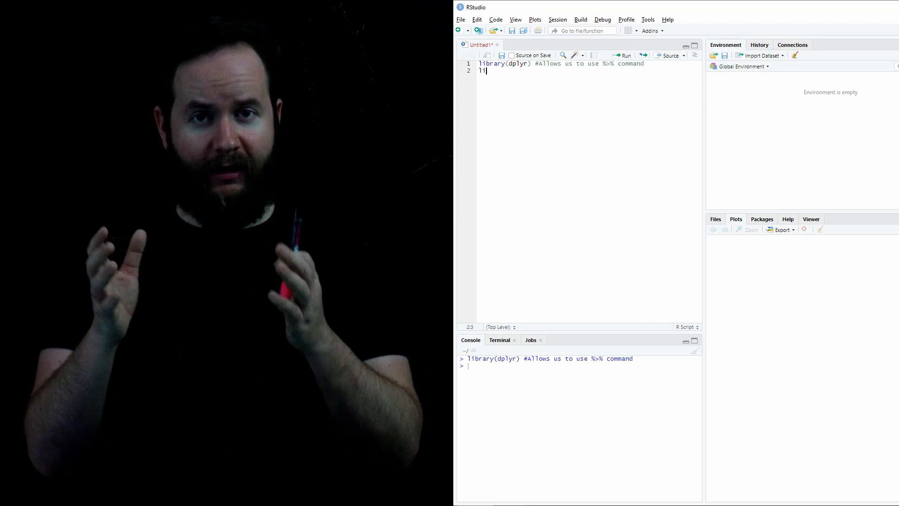
text(library(ggplot)
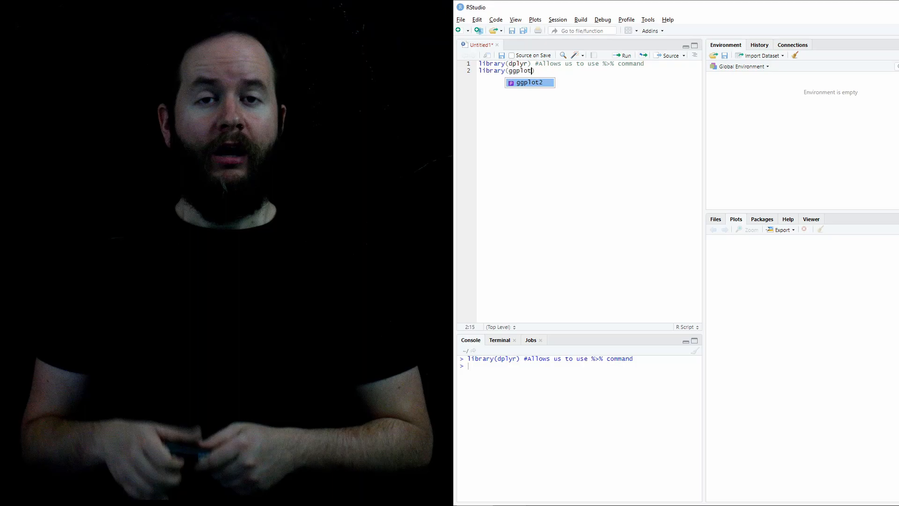
text(#Allows us to make fancy plots)
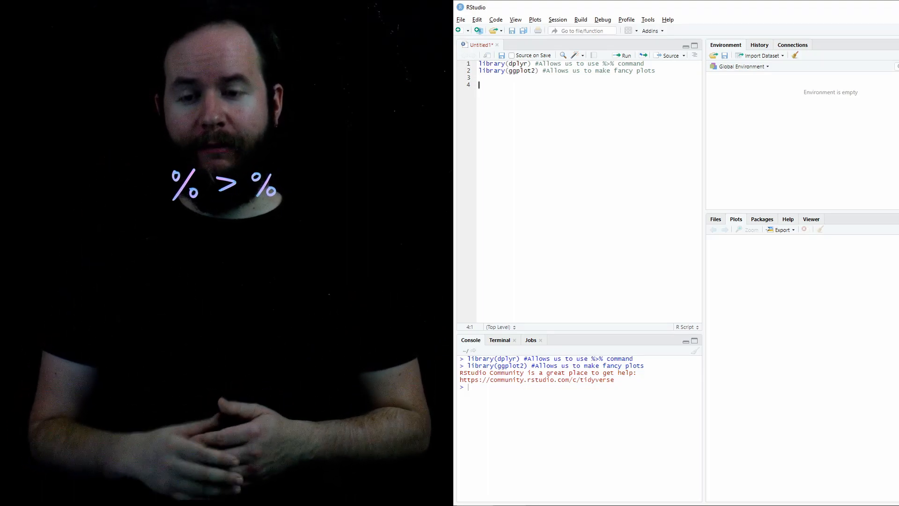
Define x = c(3, 4, 5, 6), compute mean(x) giving 4.5, and begin a # comment.
text(x =)
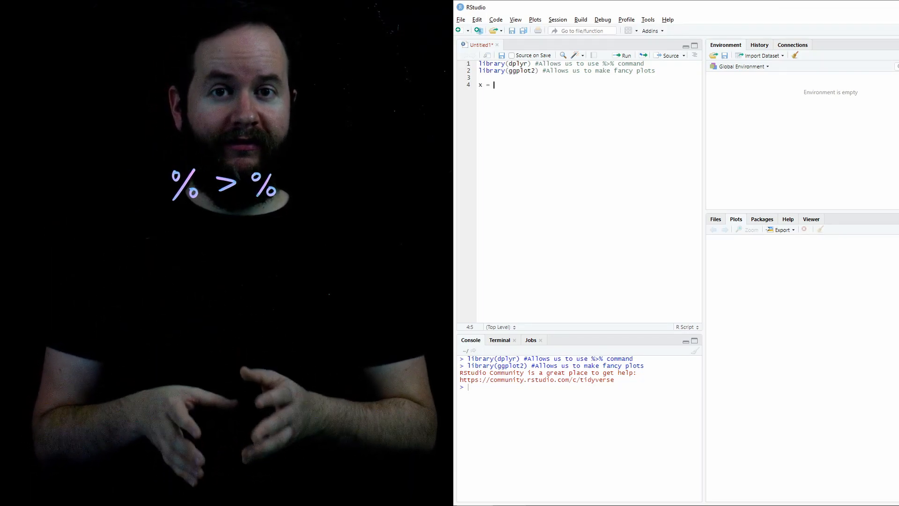
text(c(3)
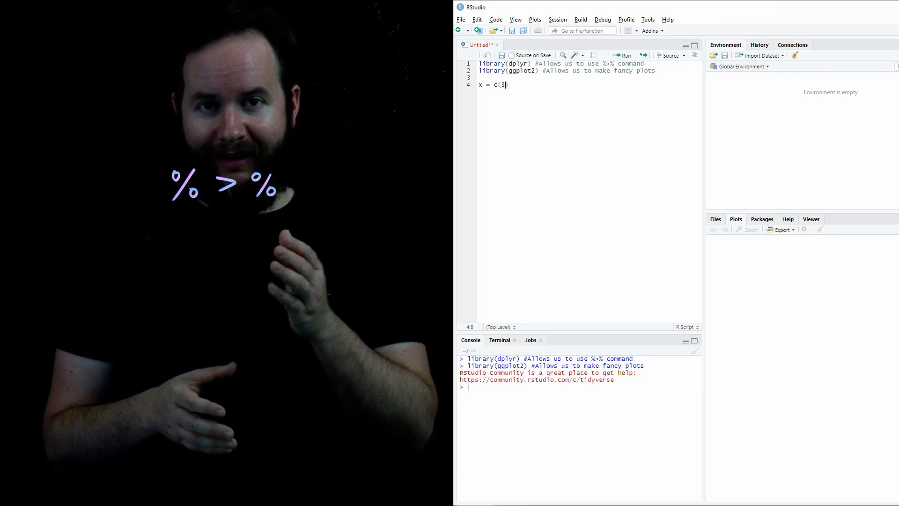
text(, 4, 5, 6))
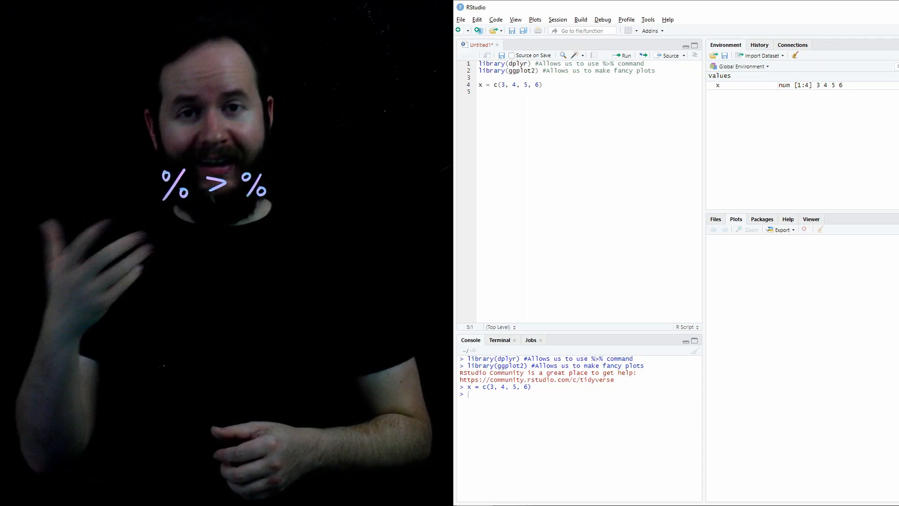
key(enter)
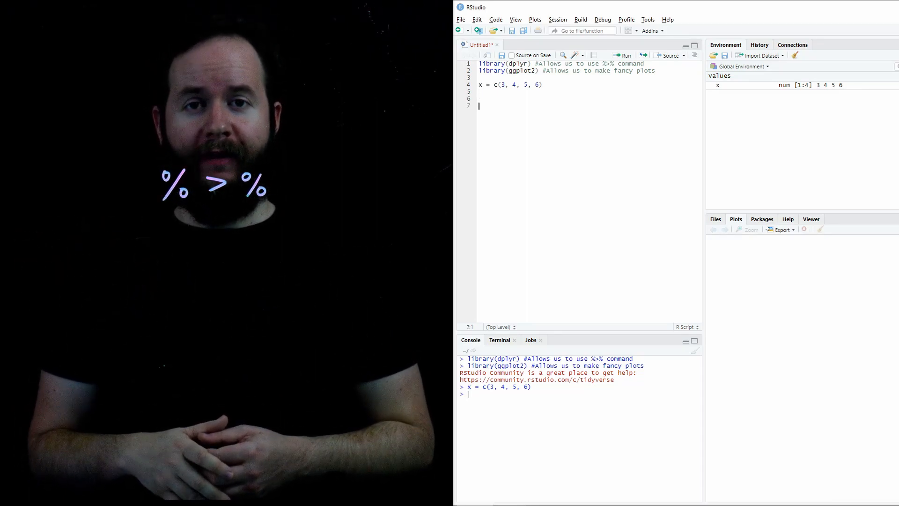
text(mean(x))
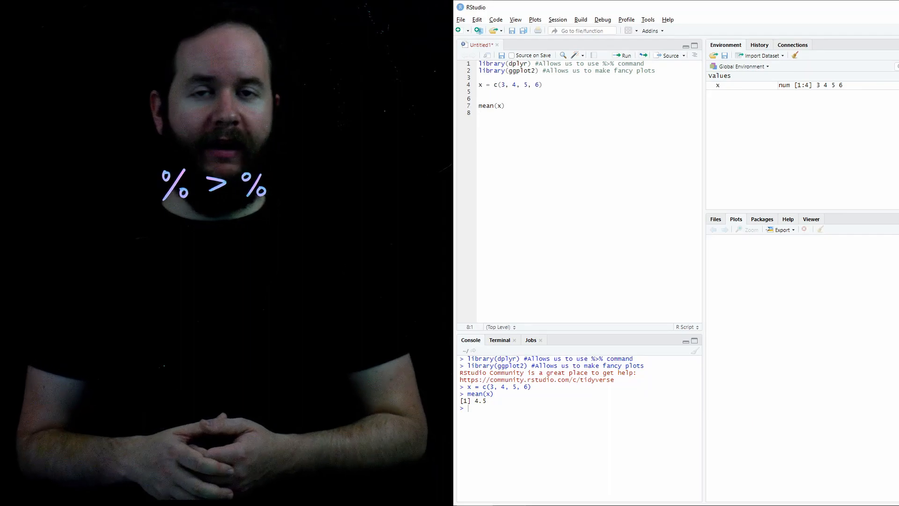
text(#)
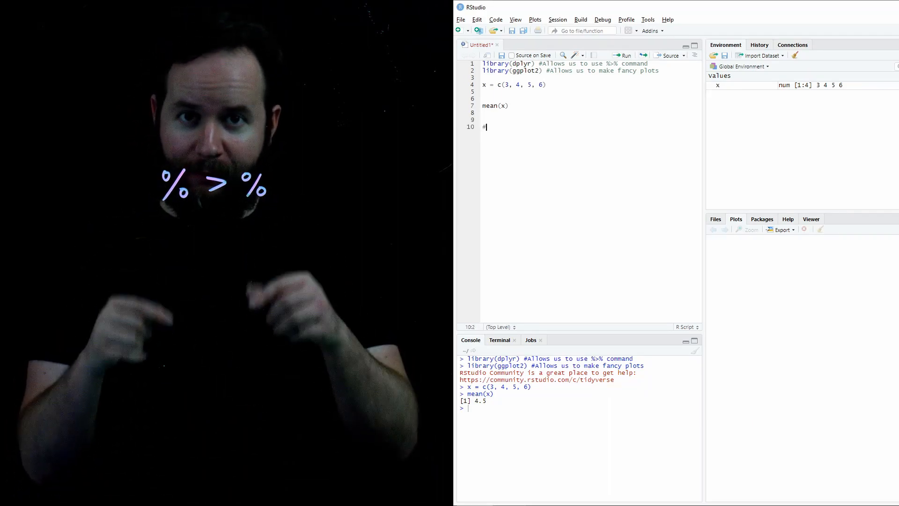
Finish the #Alternatively. comment and write x %>% mean() to pipe x into mean.
text(Alternatively...)
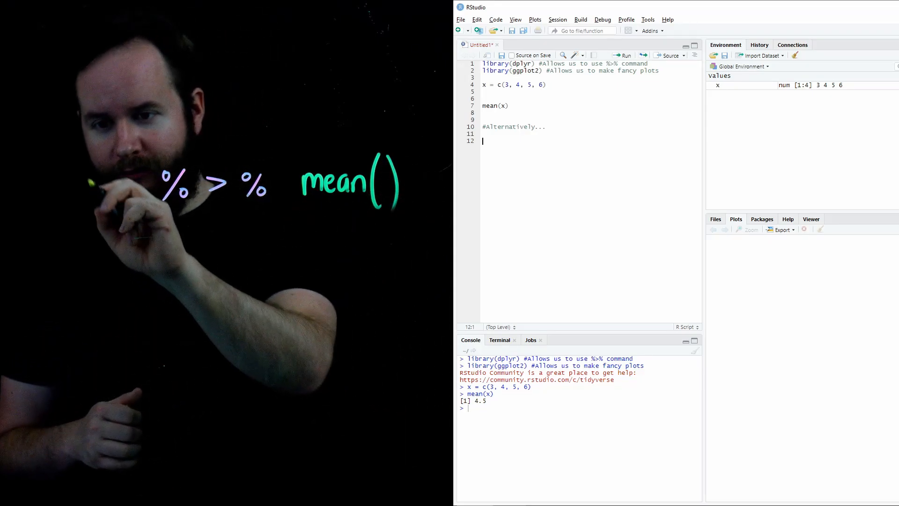
text(x %>%)
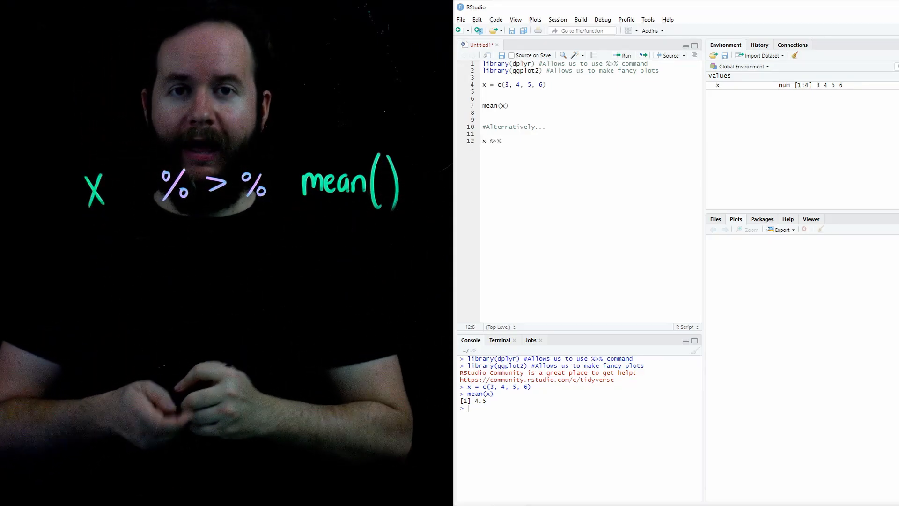
text(mean())
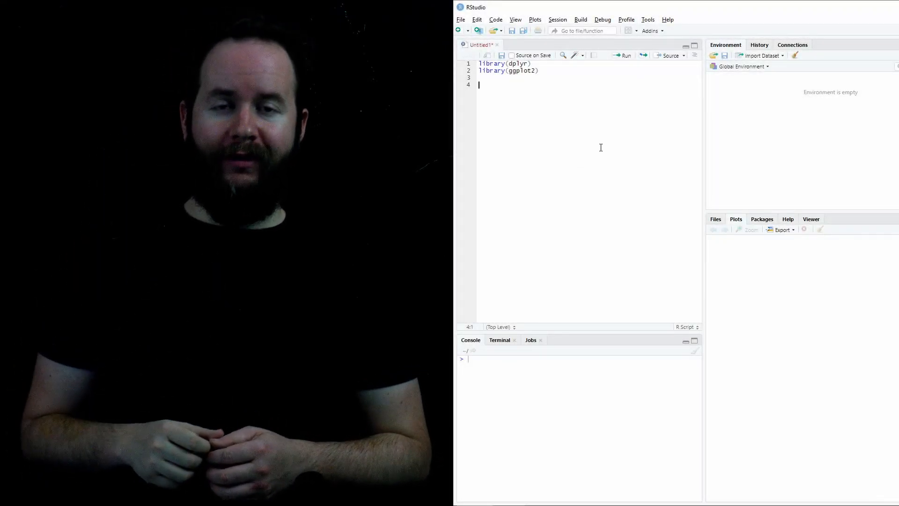
Start Import Dataset from a text file and choose plays_top50.csv from Downloads.
click(761, 56)
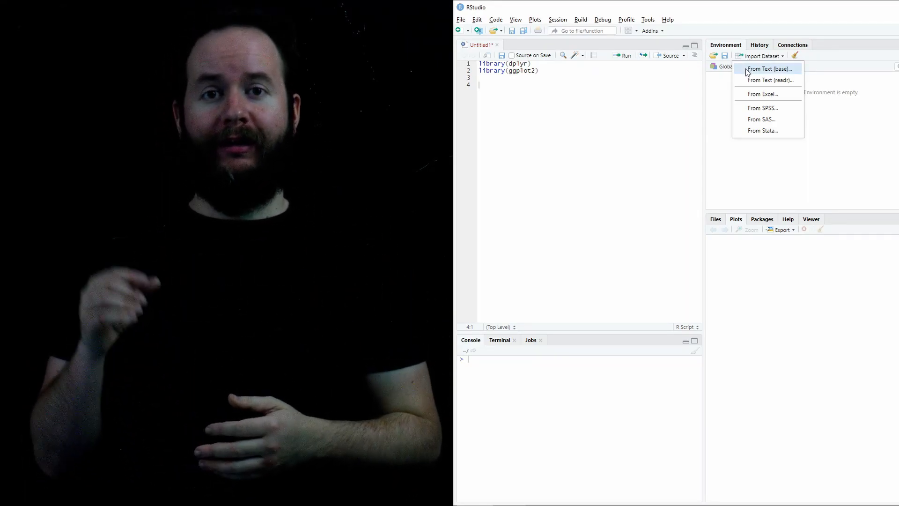
click(769, 69)
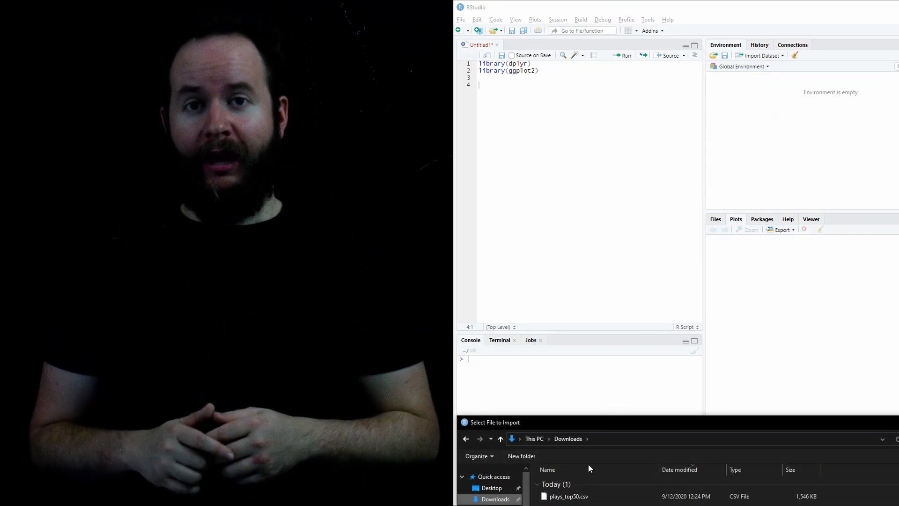
click(568, 496)
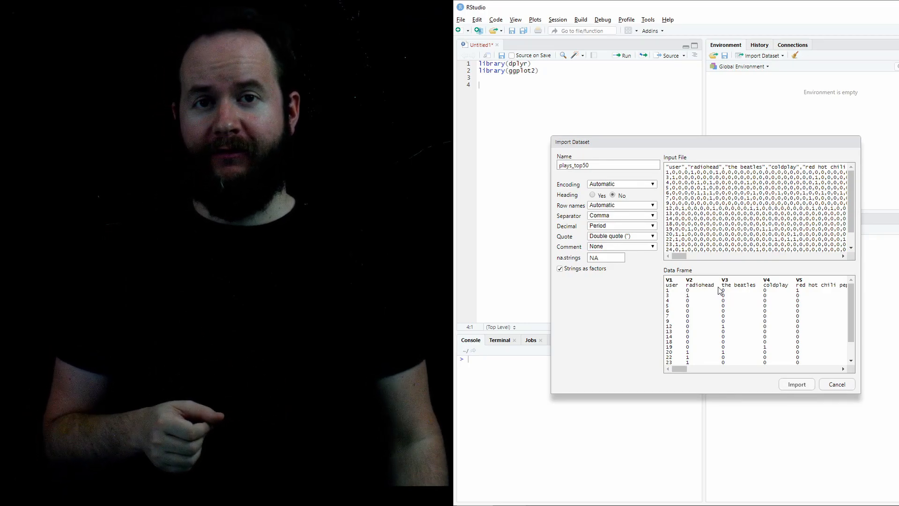
mouse_move(675, 291)
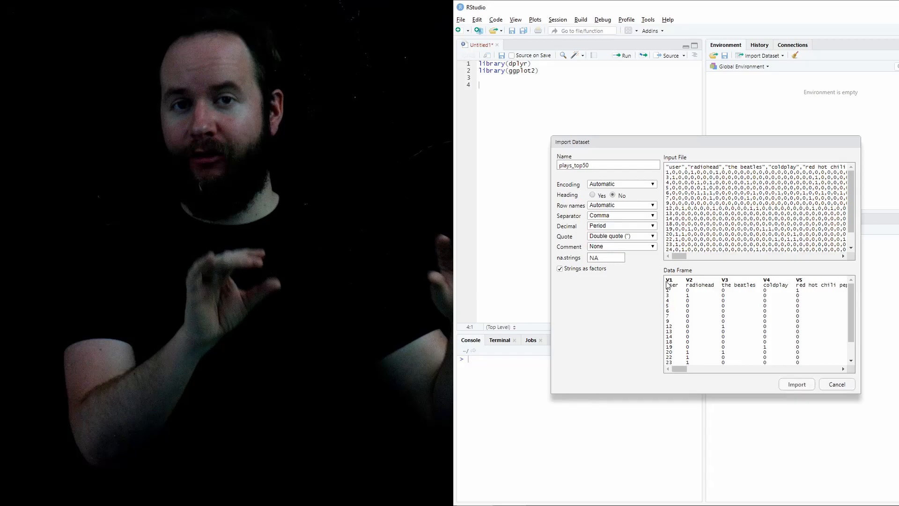
Set Heading to Yes and import the data as plays_top50.
click(592, 195)
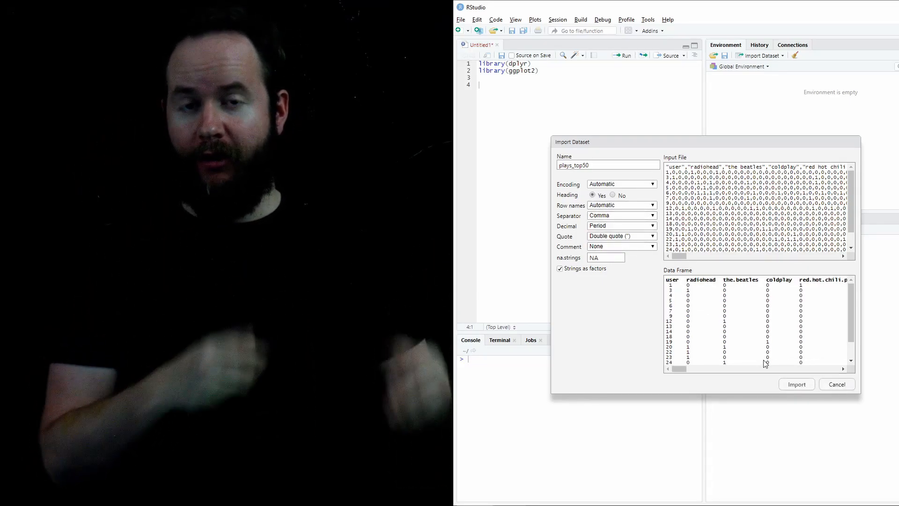
click(796, 384)
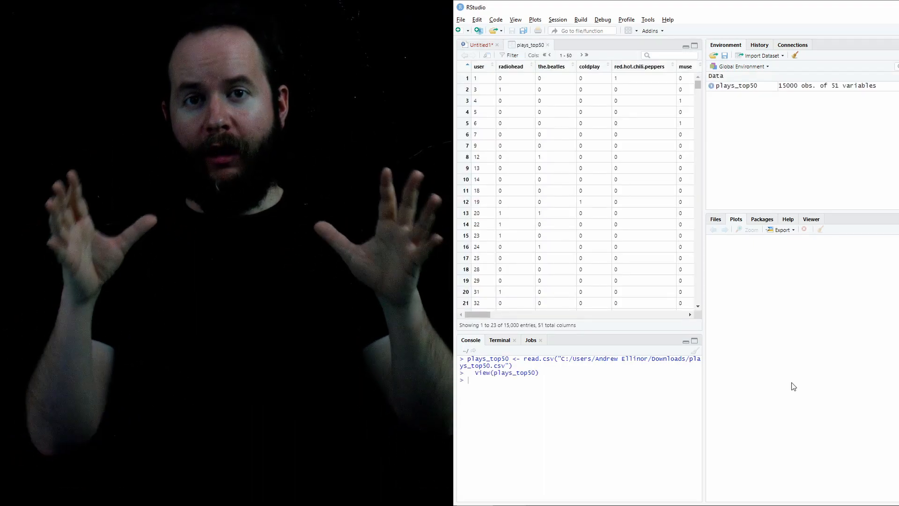
mouse_move(543, 125)
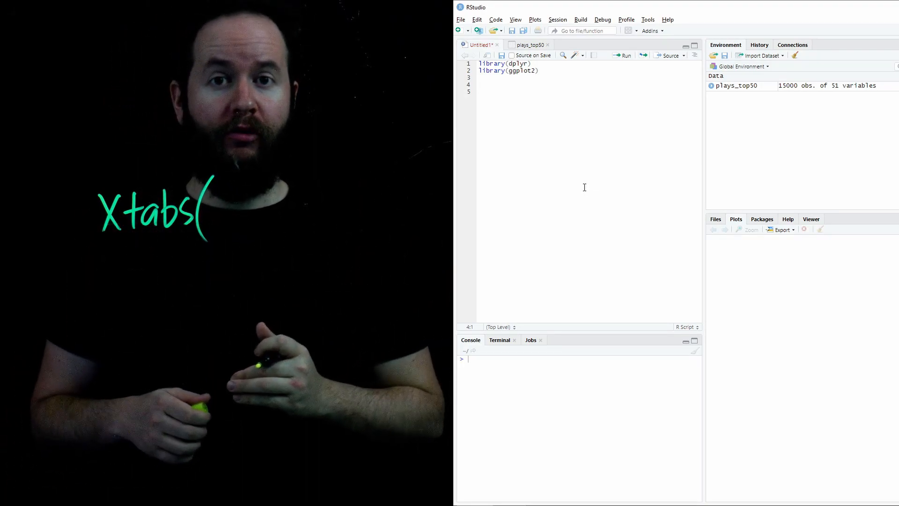
Write xtabs(~muse + ac.dc, data = plays_top50), completing the data name by autocomplete, and run it.
text(xtabs(~)
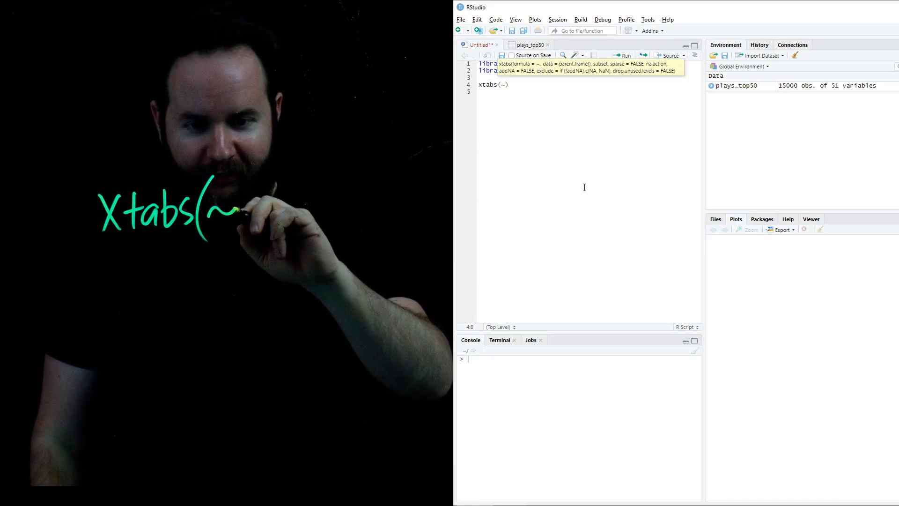
text(muse + ac.dc)
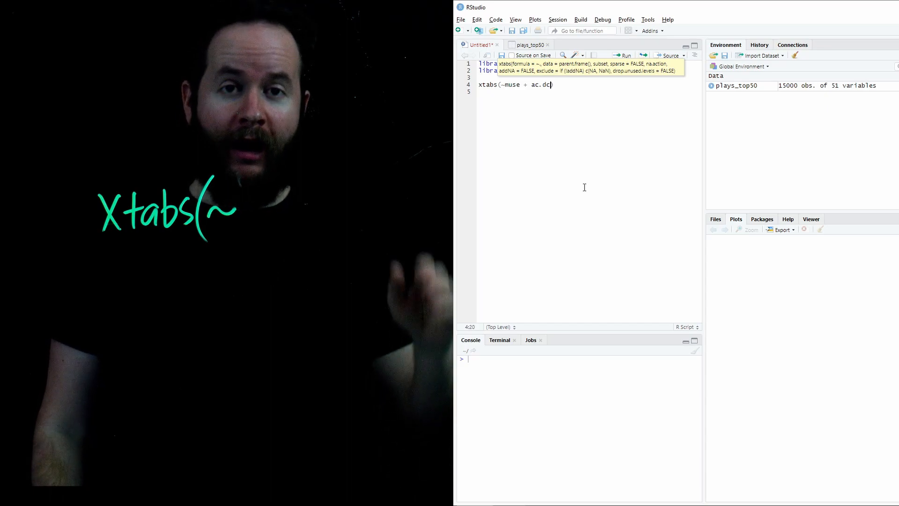
text(,)
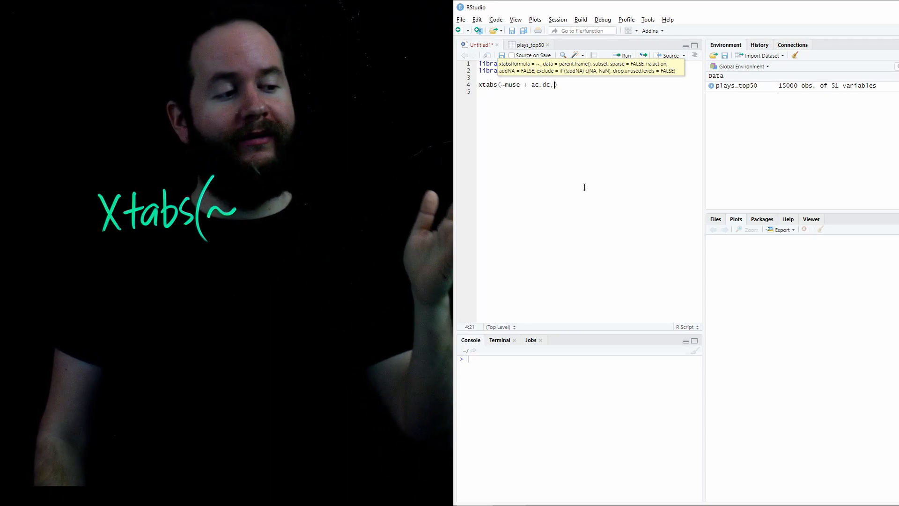
text(data =)
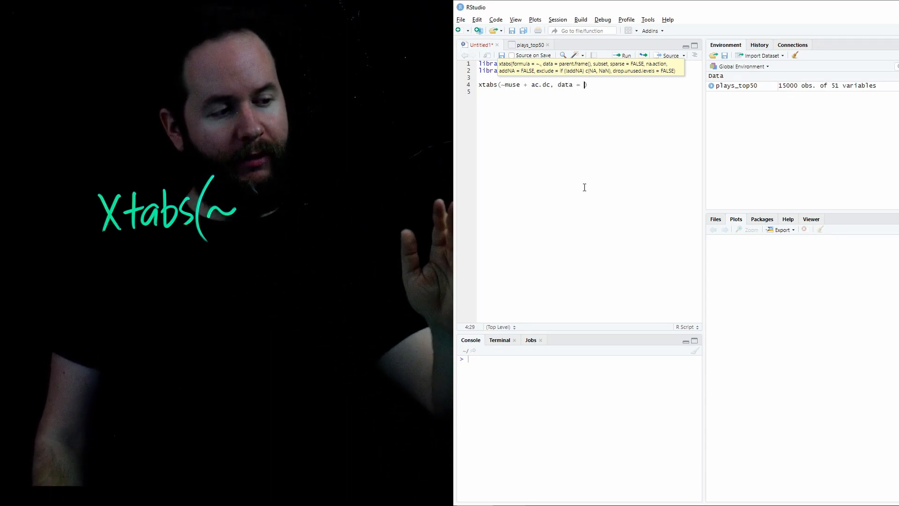
text(pla)
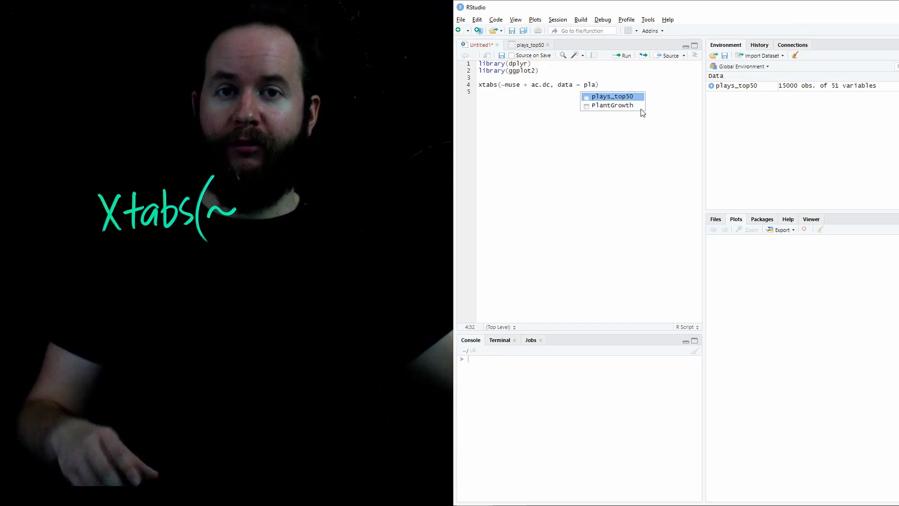
click(612, 96)
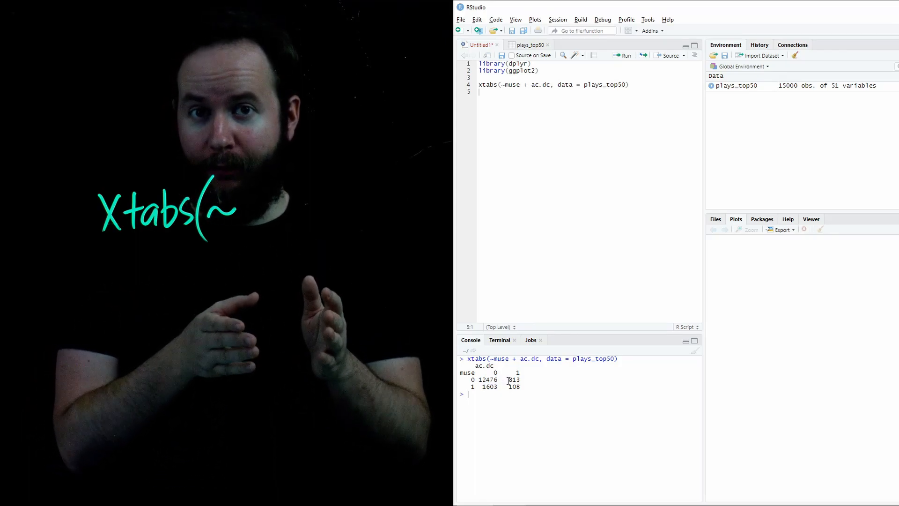
Highlight the 813 count in the output and add a comment about converting the counts to percentages.
double_click(512, 380)
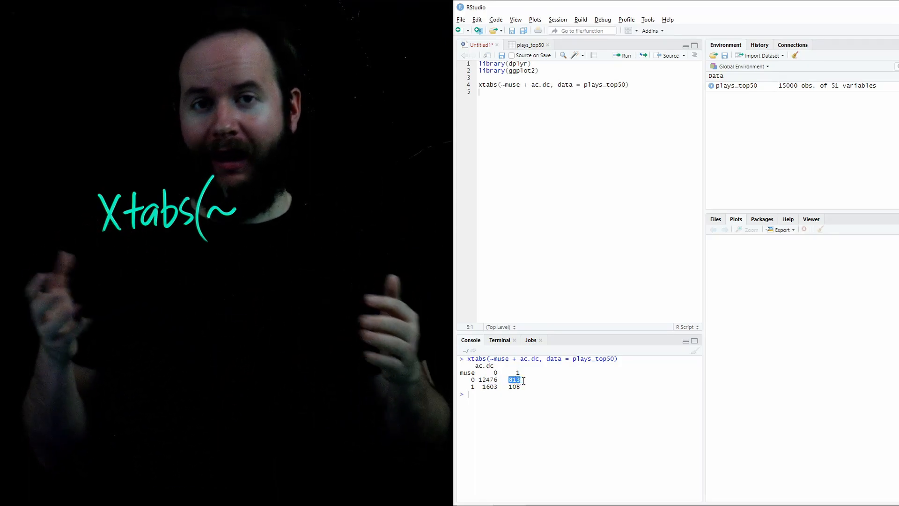
text(#we want to convert these to percentages...)
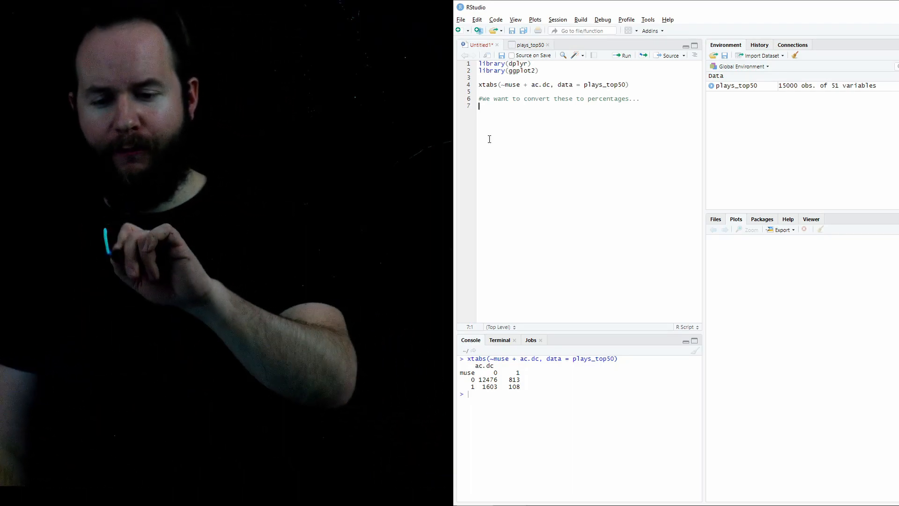
Wrap the xtabs call in prop.table() to get proportions, then add an #Alternatively... comment.
text(prop)
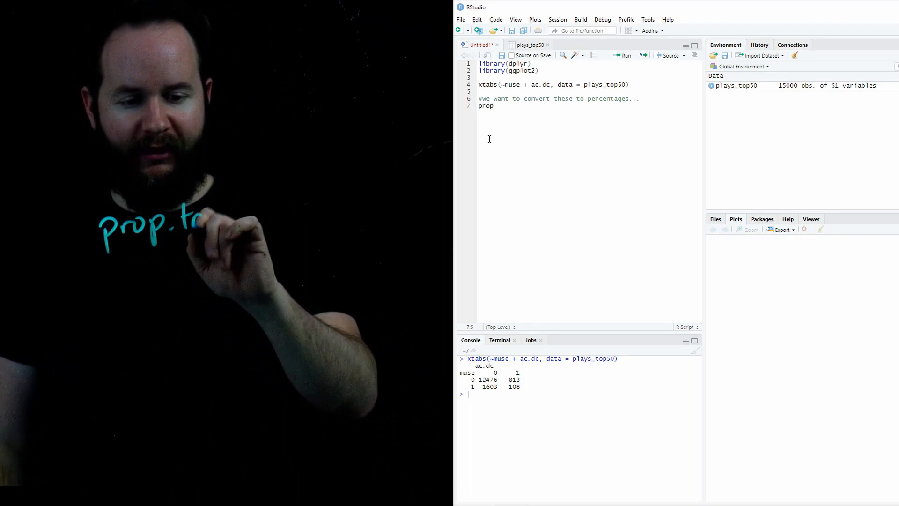
text(.table(xtabs(~muse + ac.dc, data = plays_top50)
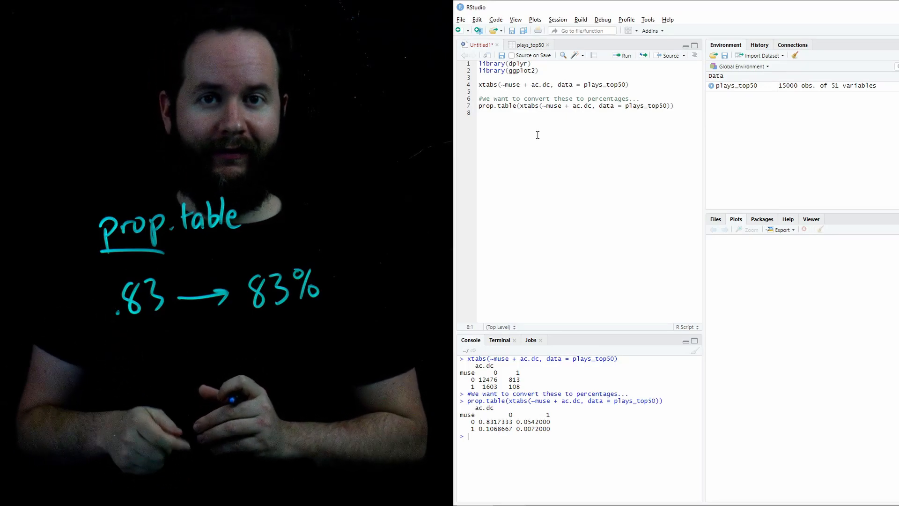
text(#Alternatively...)
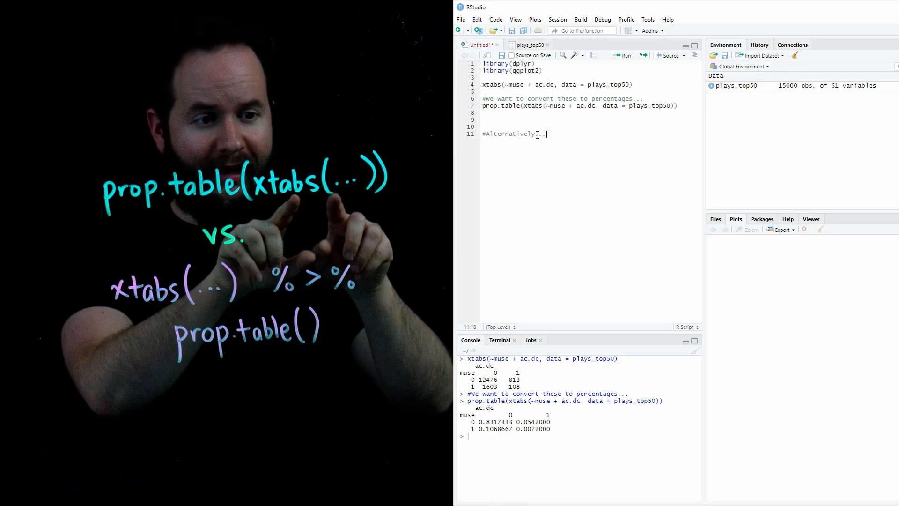
Write the piped xtabs(...) %>% prop.table() version and start wrapping line 8 in round().
key(enter)
text(xtabs(~muse + ac.dc, data = plays_top50)
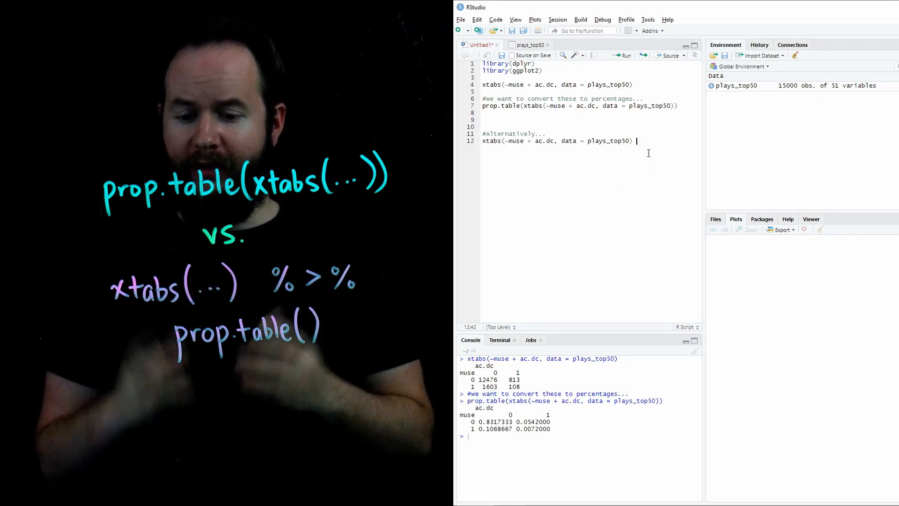
text(%>%)
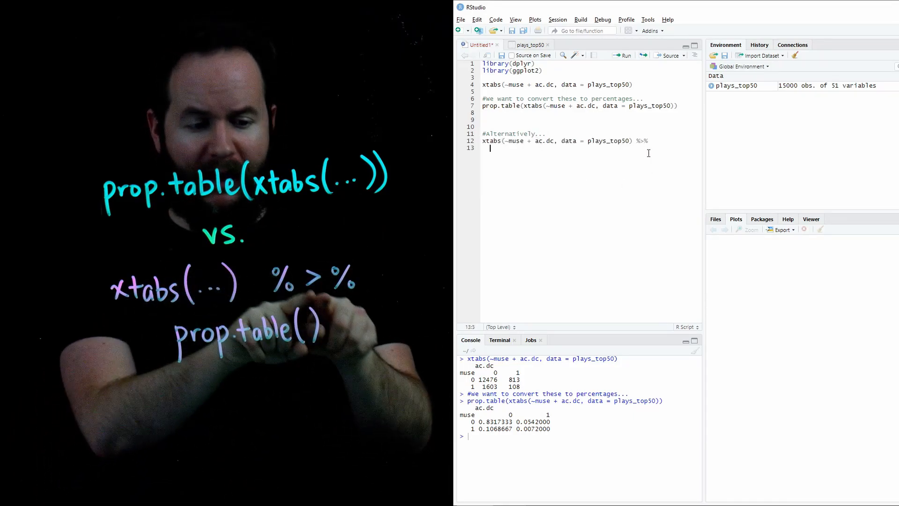
text(prop.table())
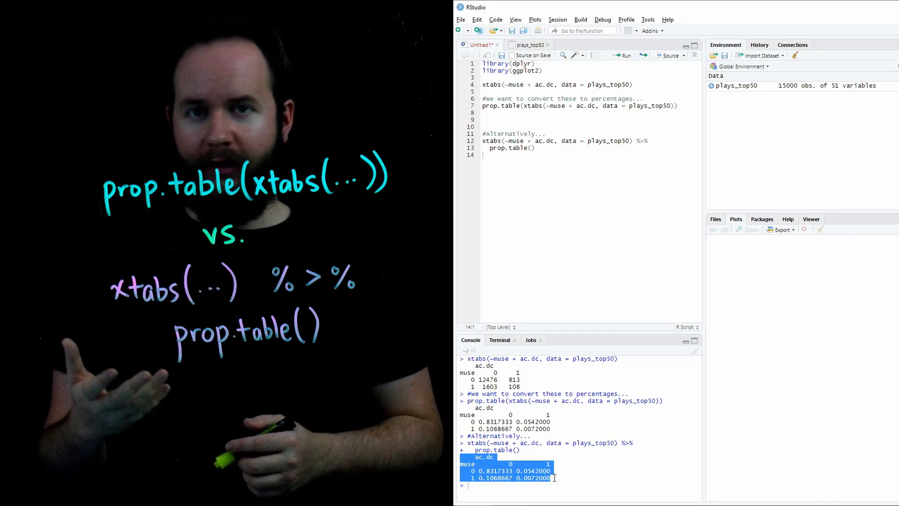
text(rou)
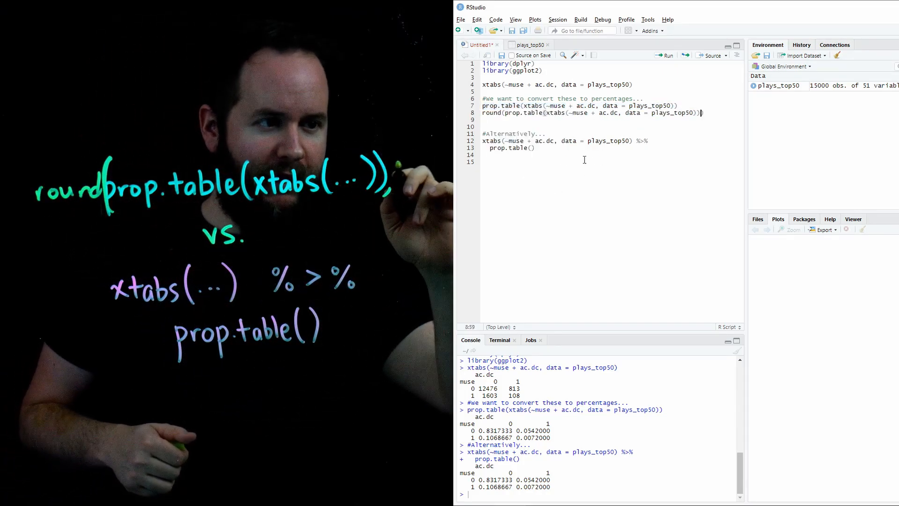
Round the proportions to 3 decimals with round(..., 3) and append %>% round(3) to the pipe.
text(, 3))
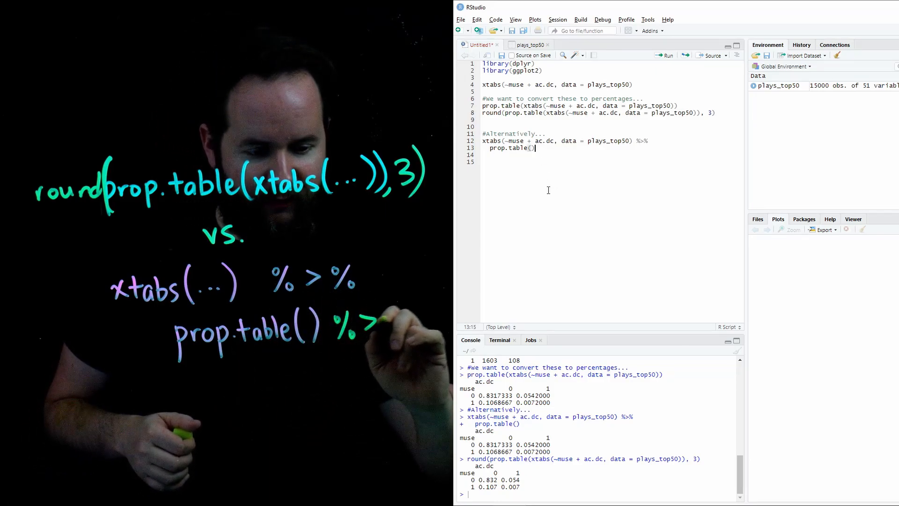
text(%>%)
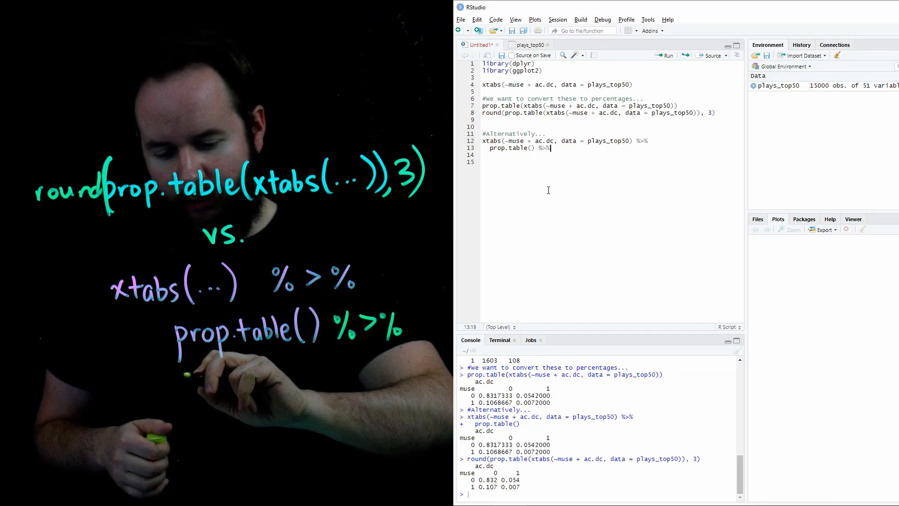
text(round(3)
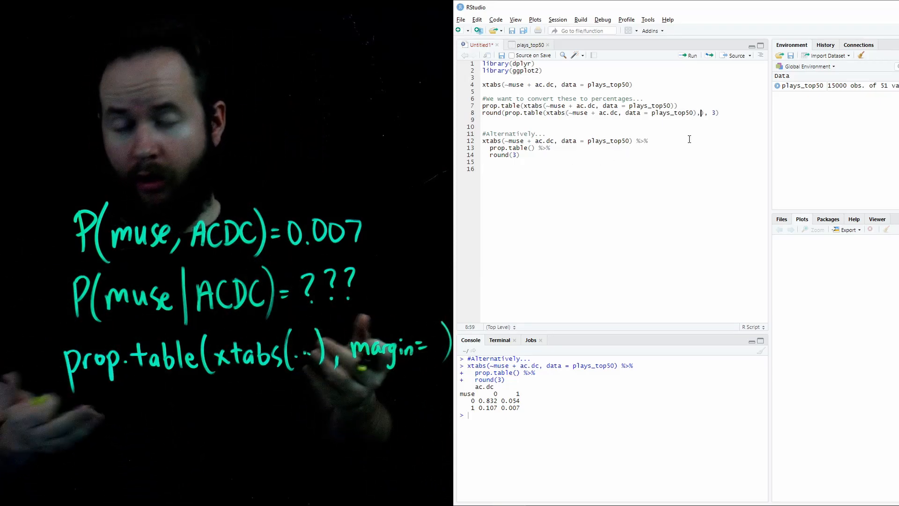
Wrap the rounded table in addmargins to get Sum totals, and extend the piped chain with %>%.
text(margin =)
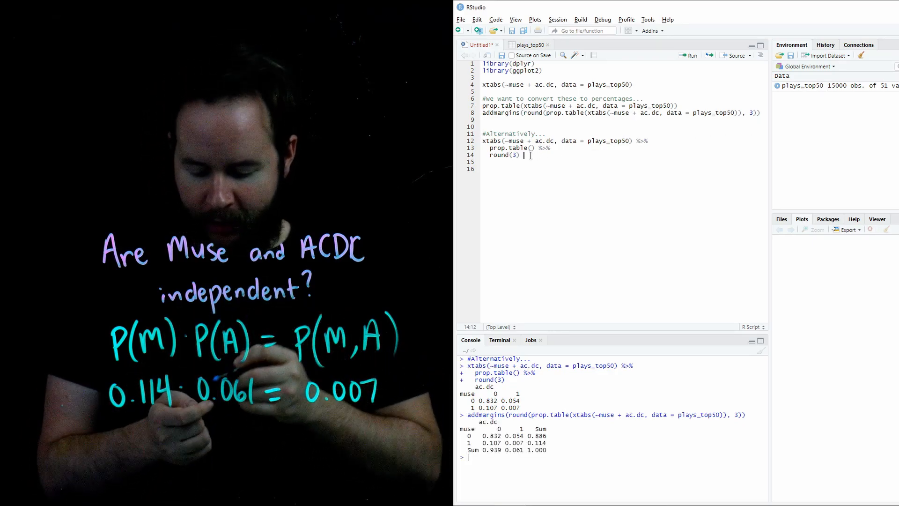
text(%>%)
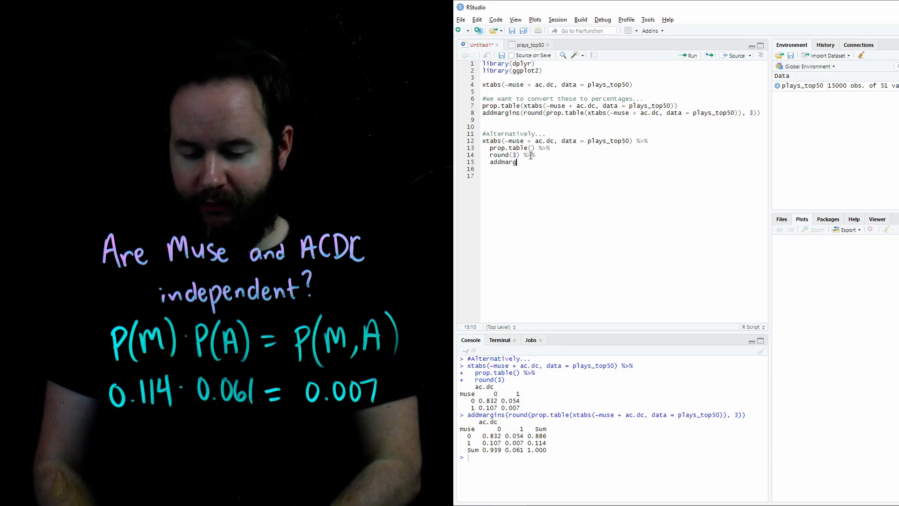